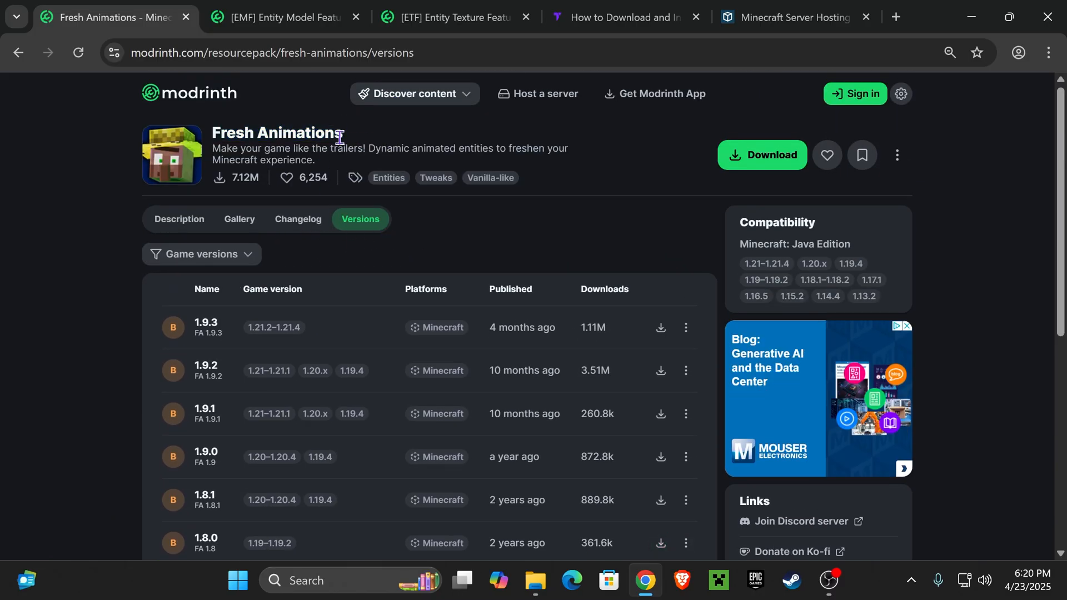
- Filter Fresh Animations by Minecraft 1.21.4 and download the version 1.9.3 zip
click(201, 254)
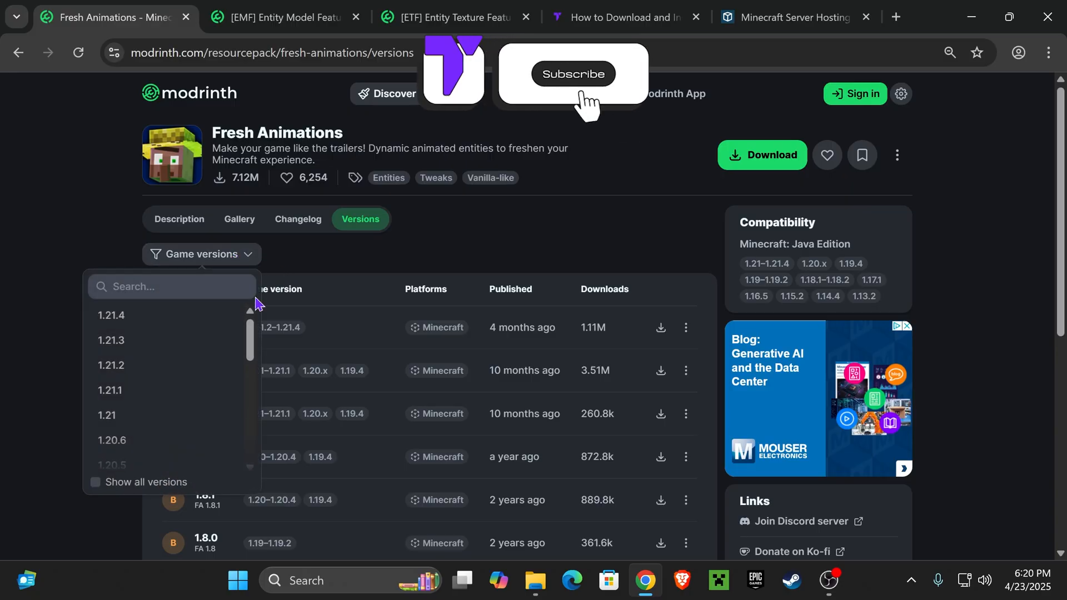
click(573, 74)
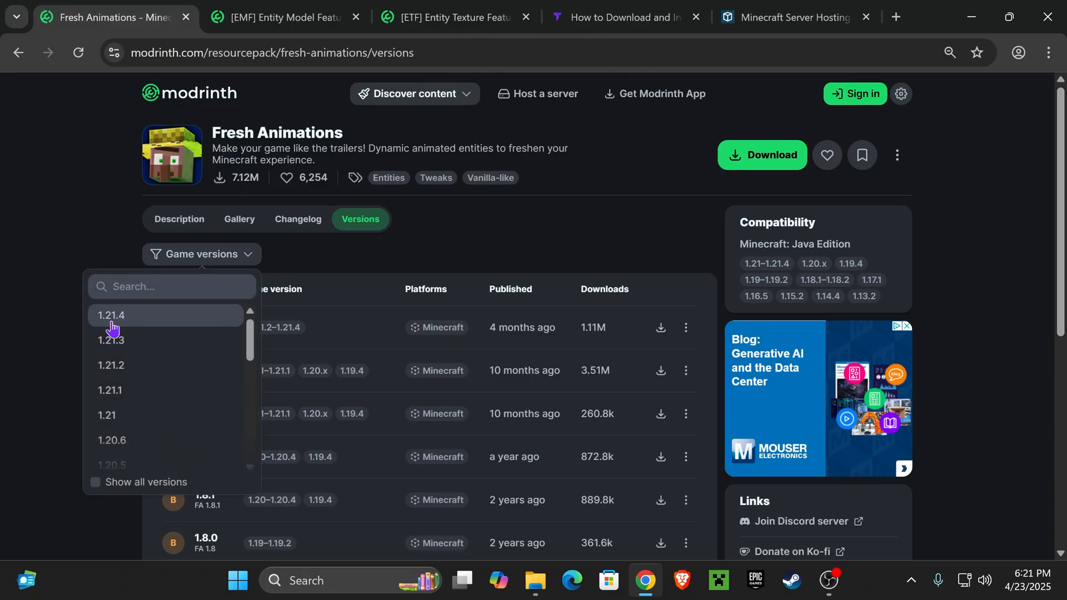
click(111, 315)
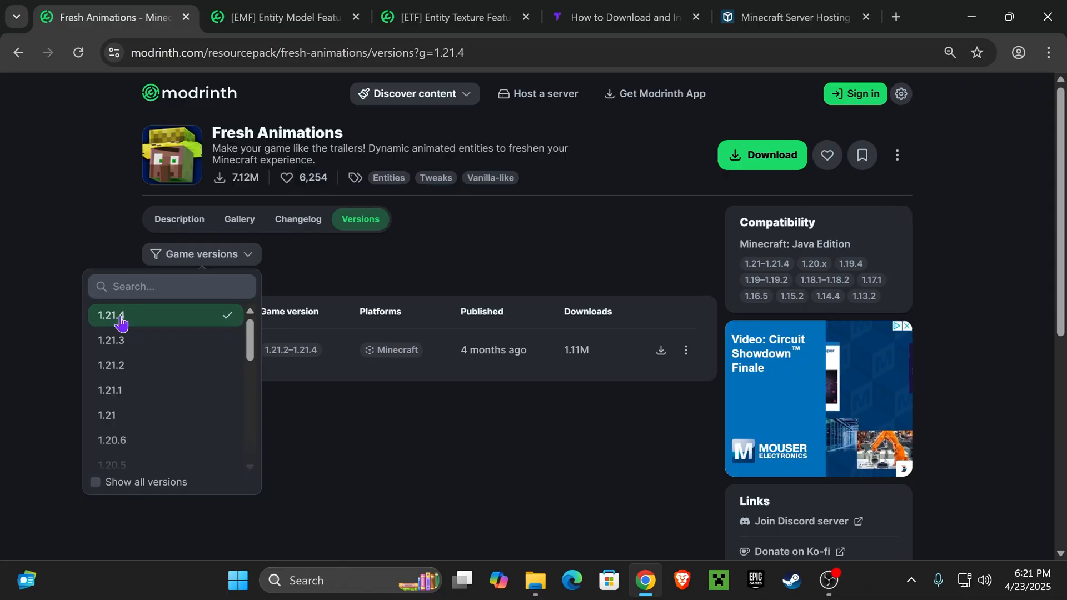
click(116, 316)
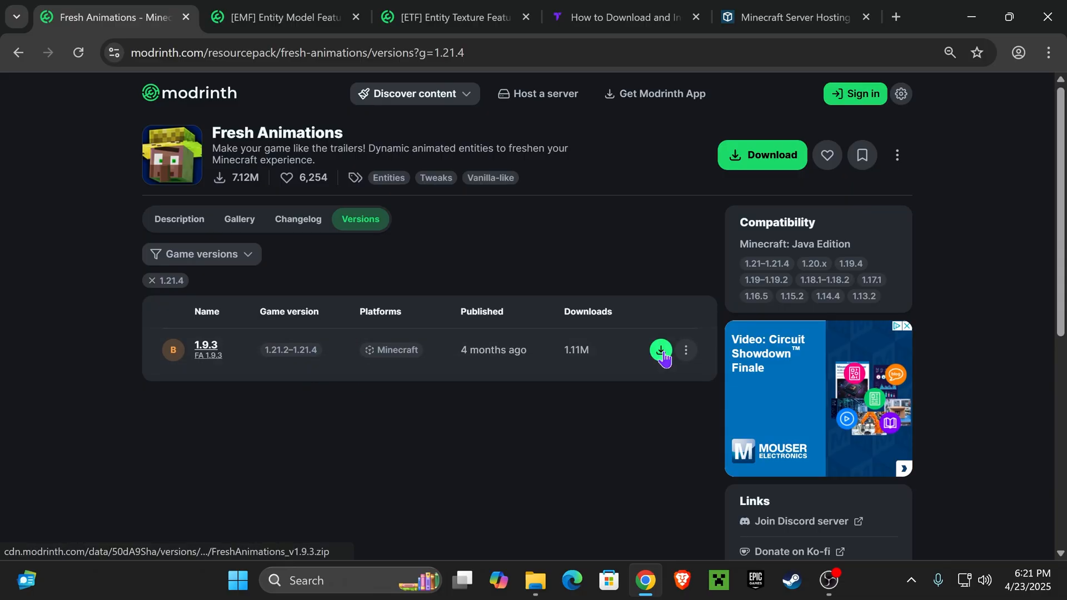
click(660, 350)
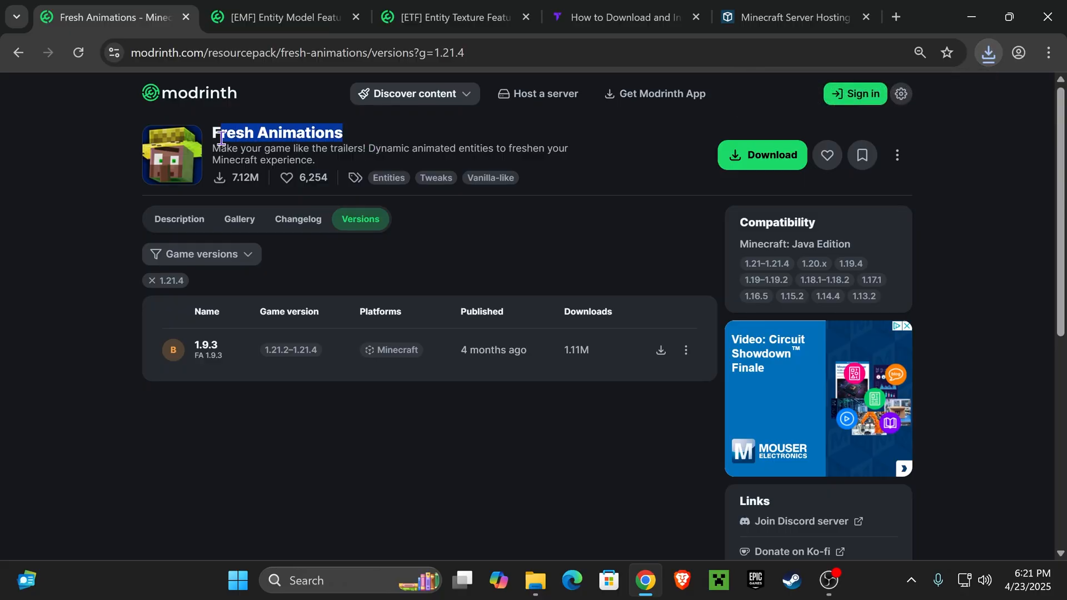
click(328, 130)
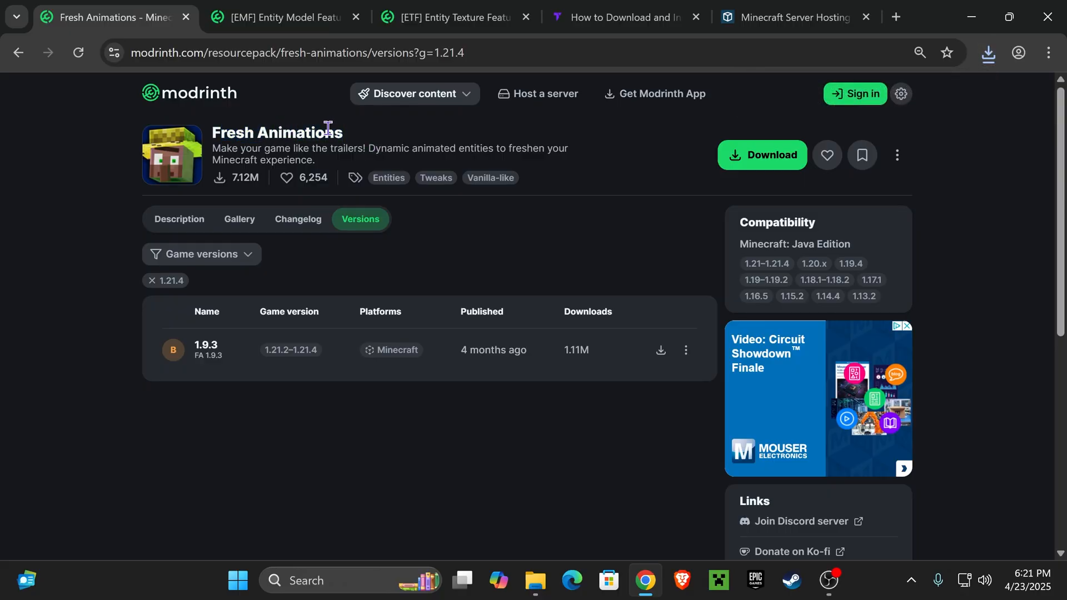
- Switch to the Entity Model Features page and open its Game versions filter
click(284, 18)
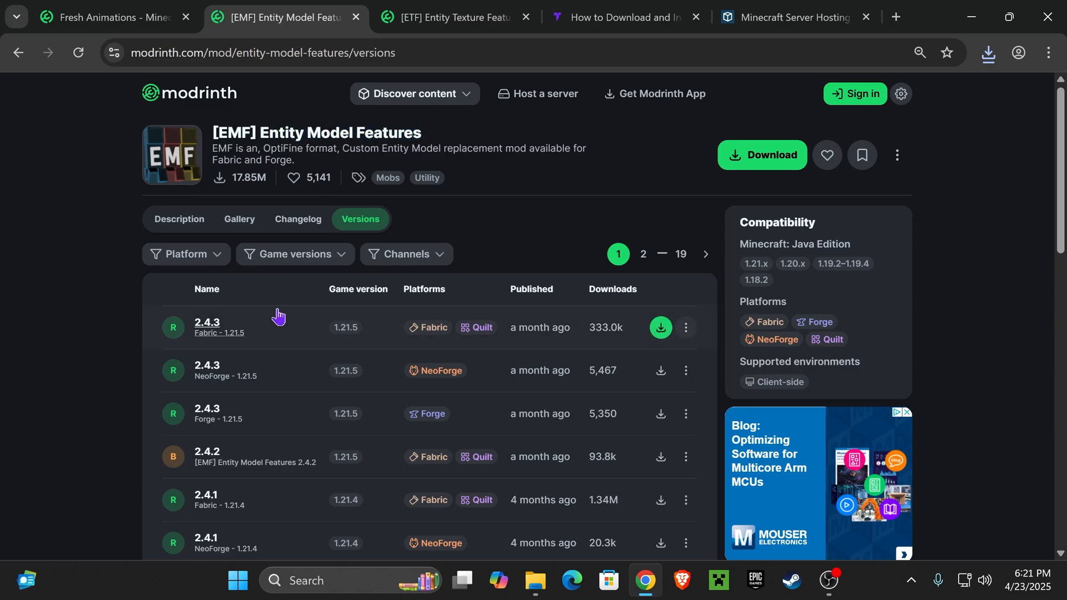
mouse_move(333, 262)
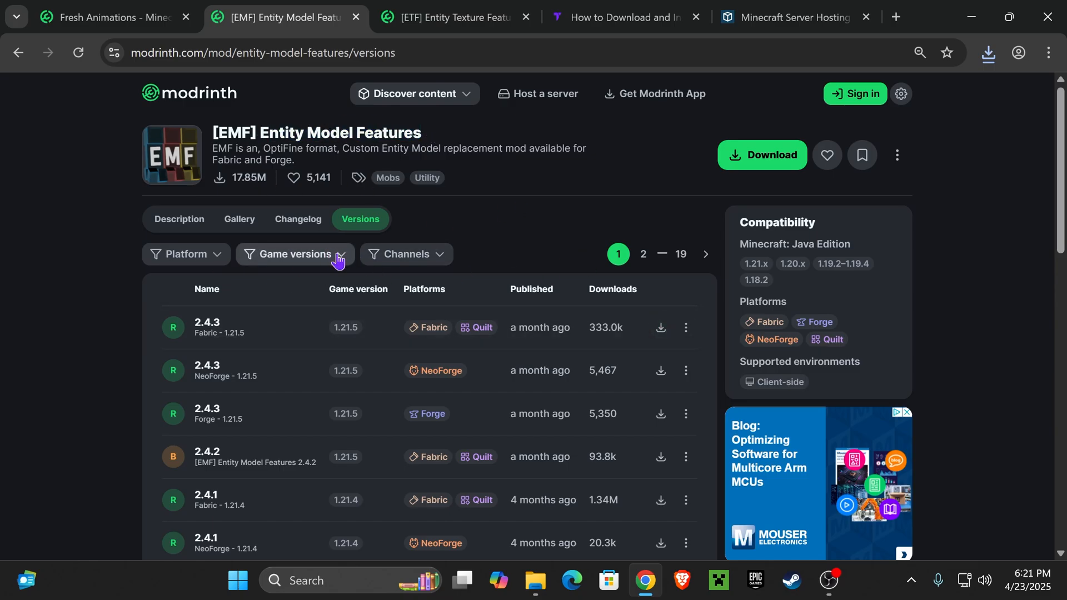
click(295, 253)
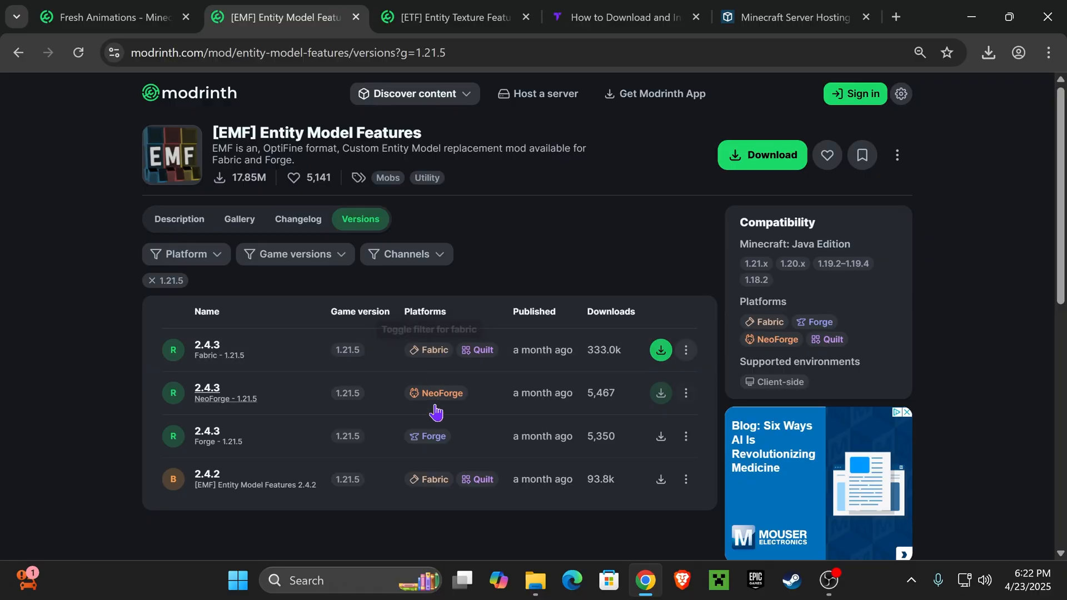
mouse_move(440, 356)
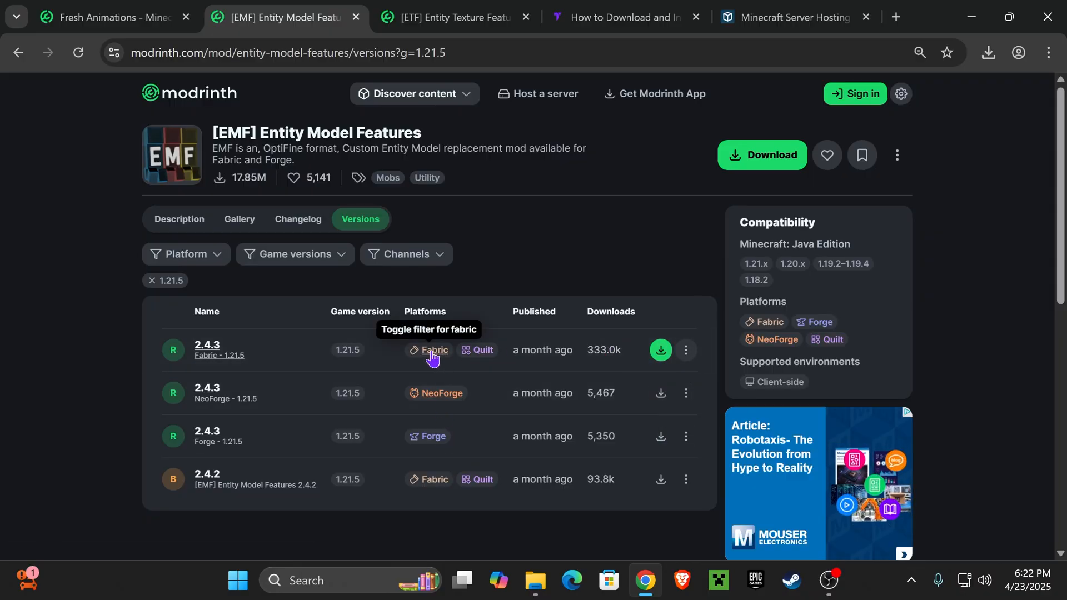
mouse_move(661, 352)
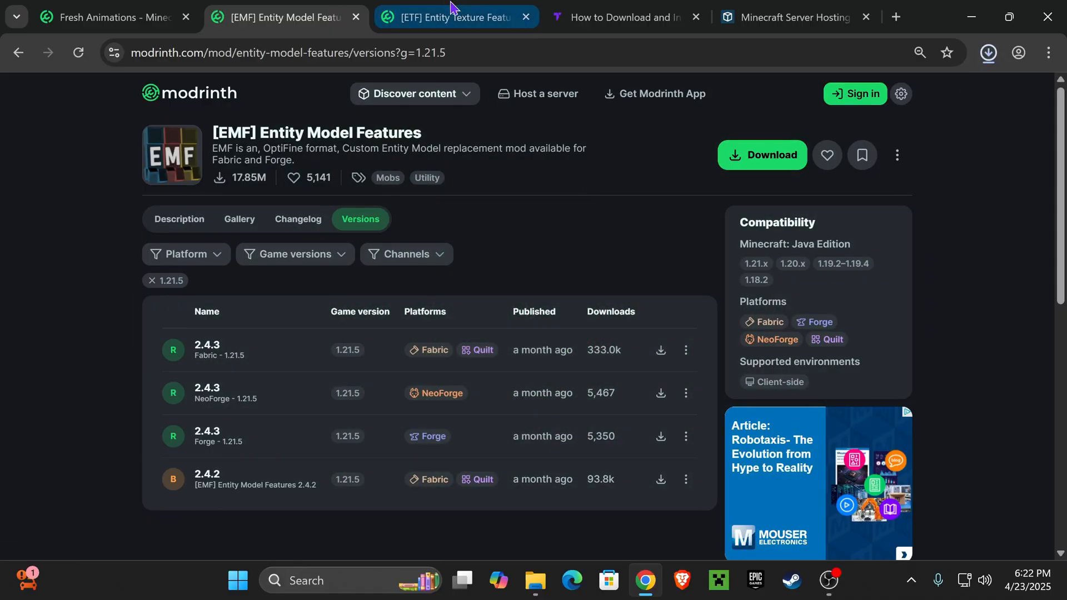
- Filter Entity Texture Features to 1.21.5, download Fabric build 6.2.13, and minimize the browser
click(450, 17)
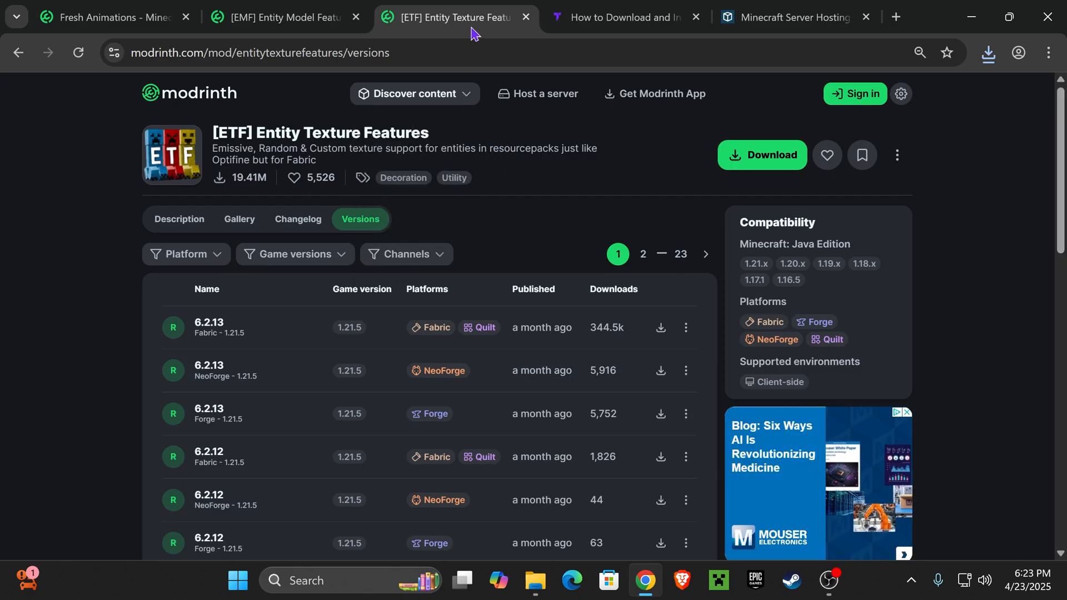
click(295, 254)
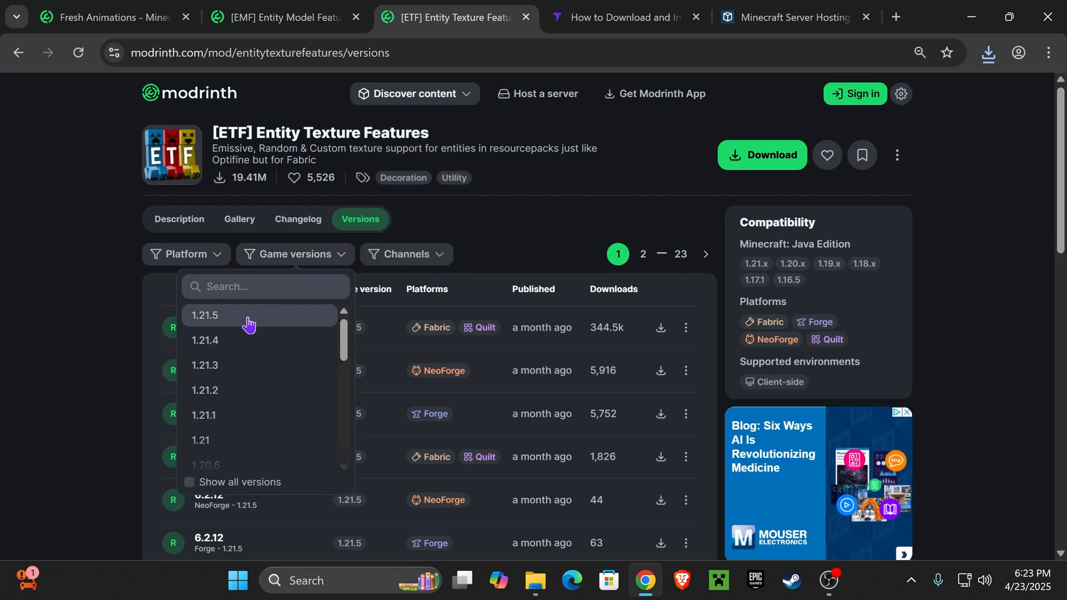
click(204, 315)
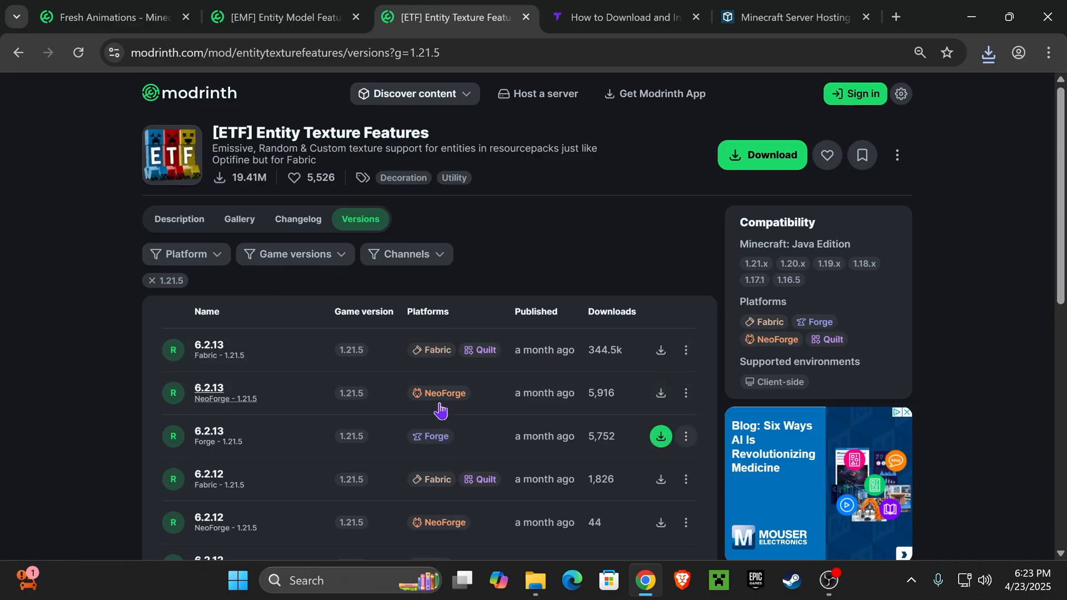
click(660, 350)
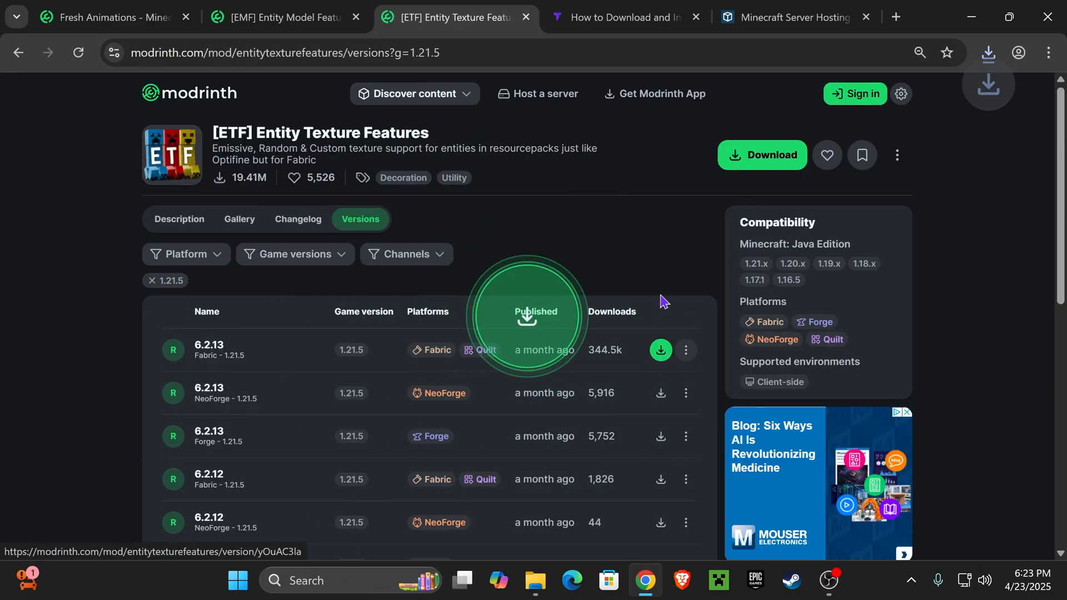
click(989, 52)
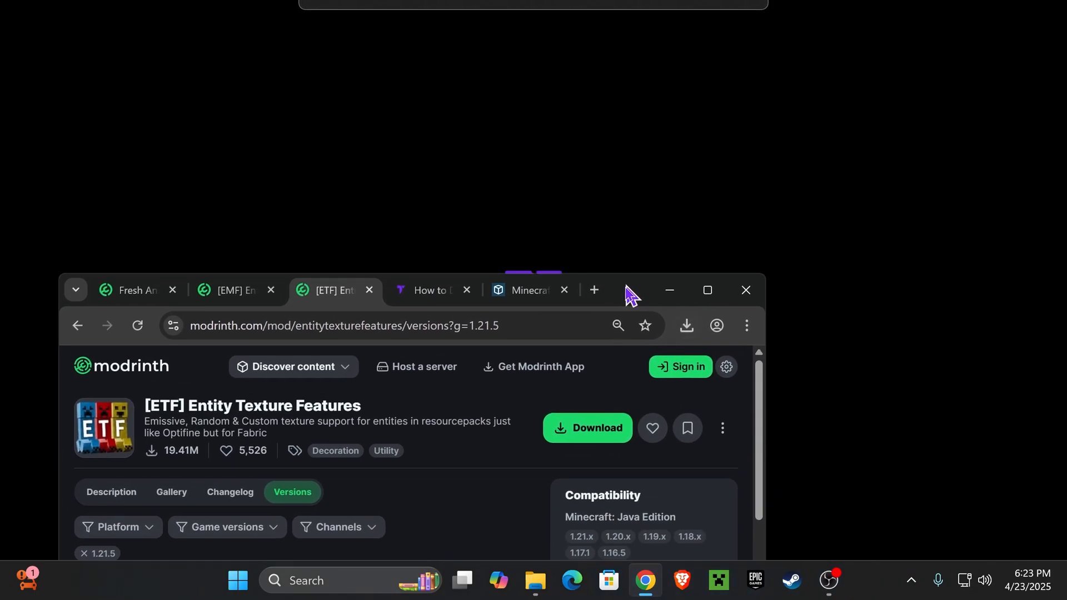
click(686, 326)
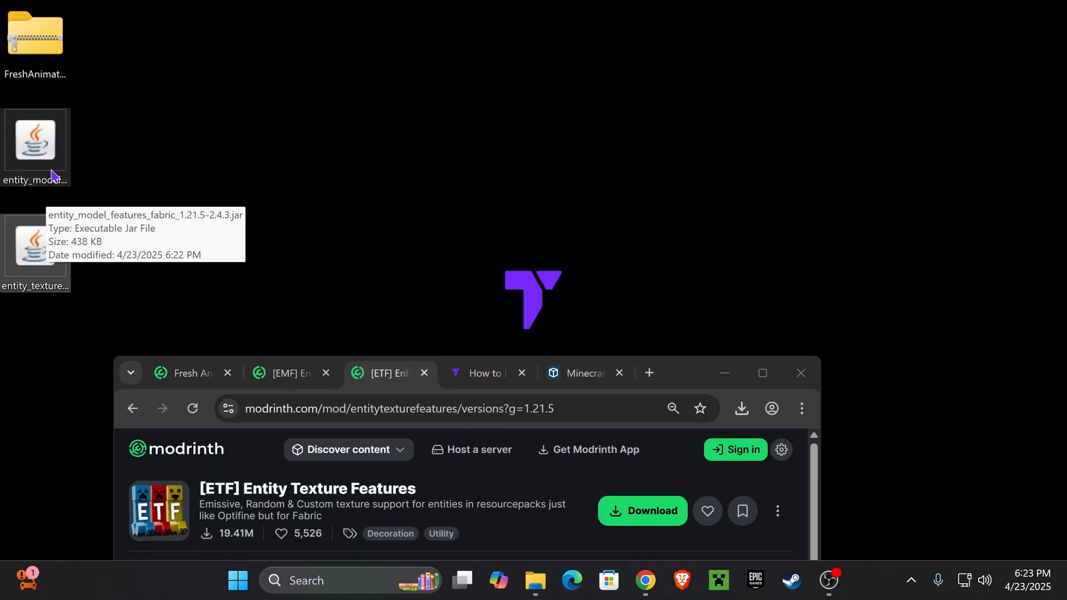
mouse_move(45, 50)
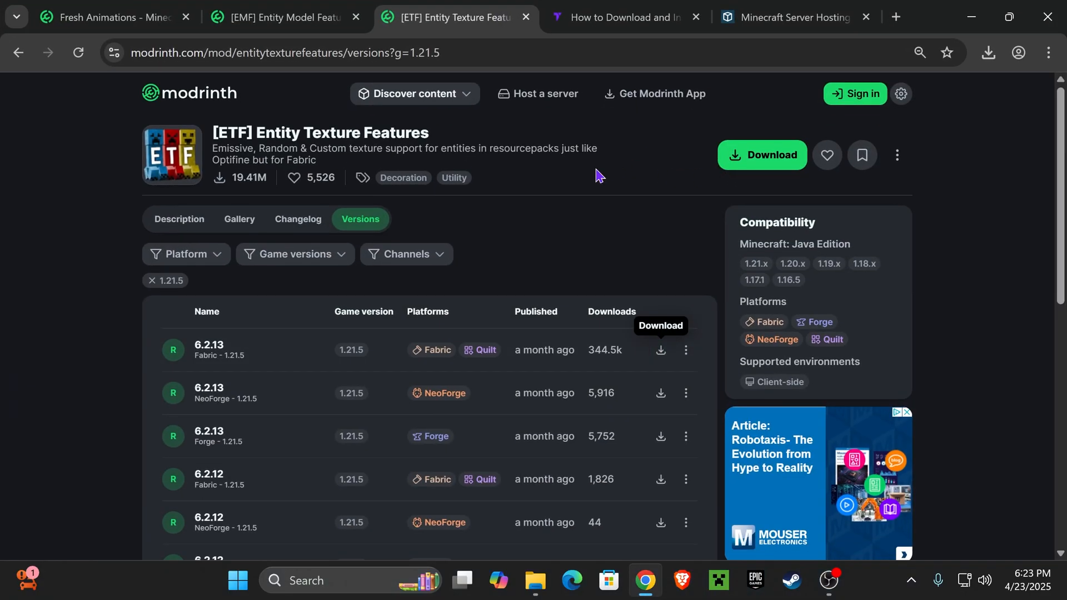
- Download fabric-installer-1.0.3 through the Tutorialy.net guide's Step 1 link, then minimize Chrome
click(624, 17)
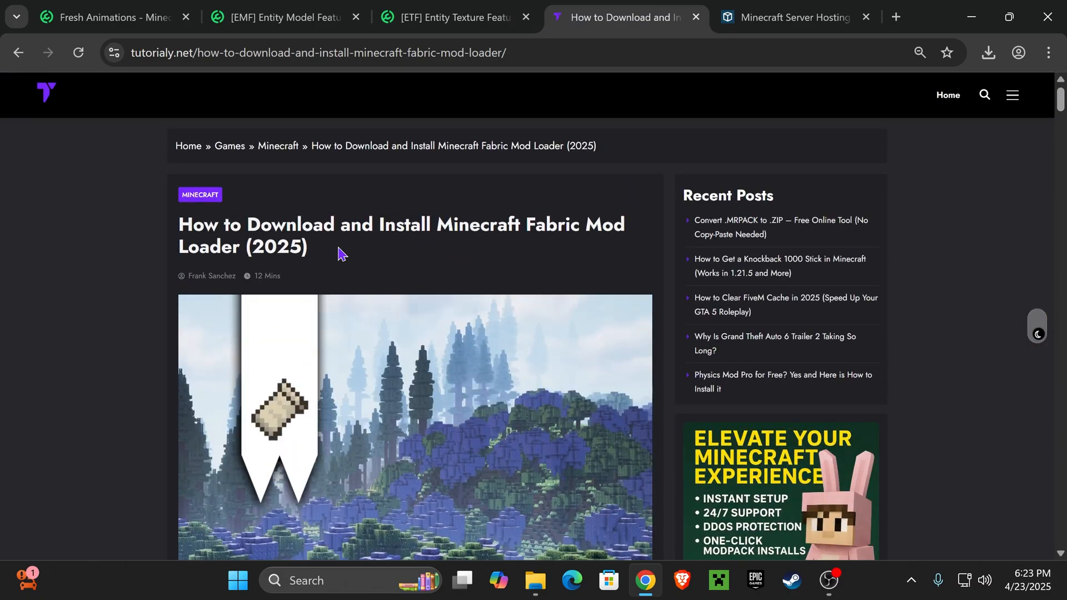
scroll(down, 3)
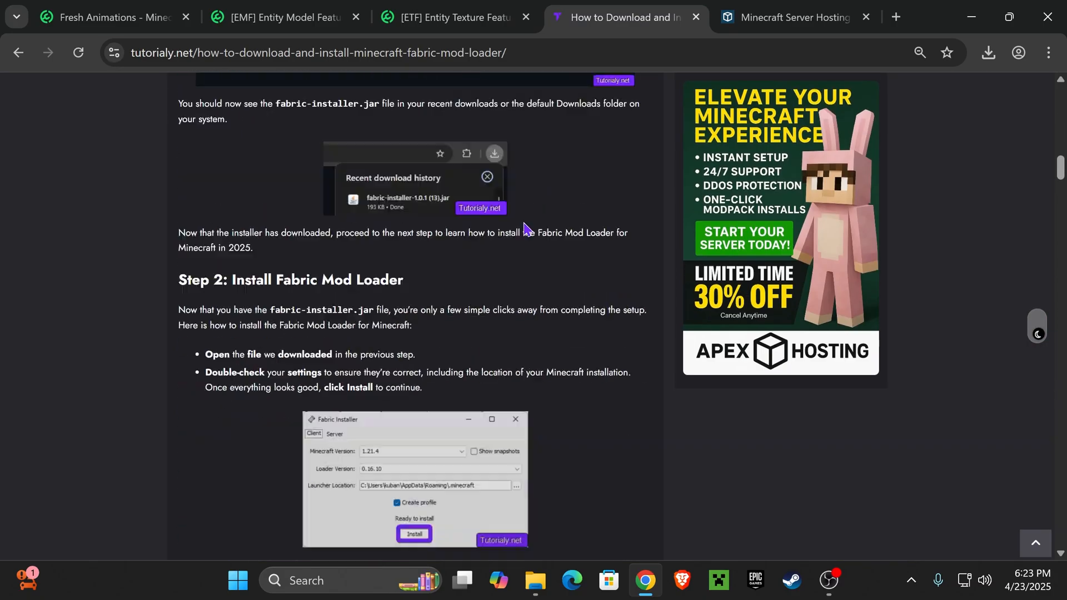
scroll(down, 3)
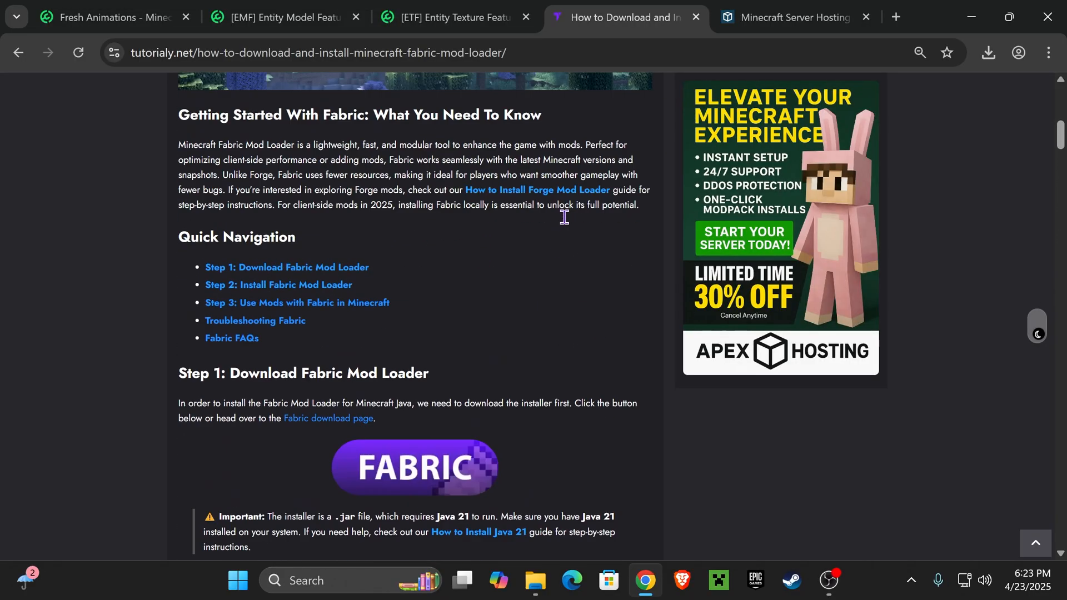
scroll(up, 3)
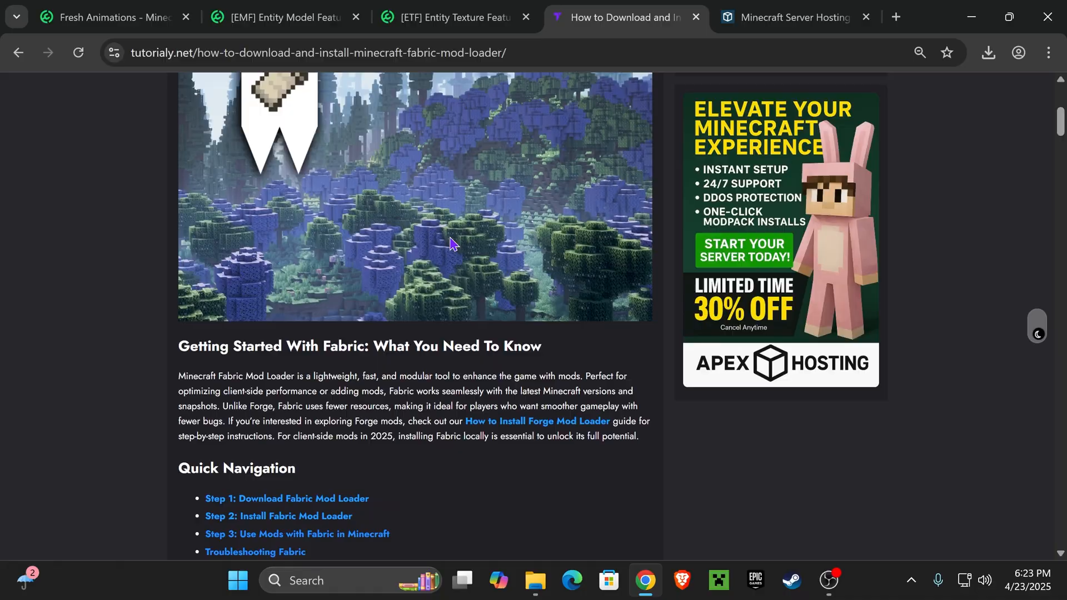
scroll(down, 3)
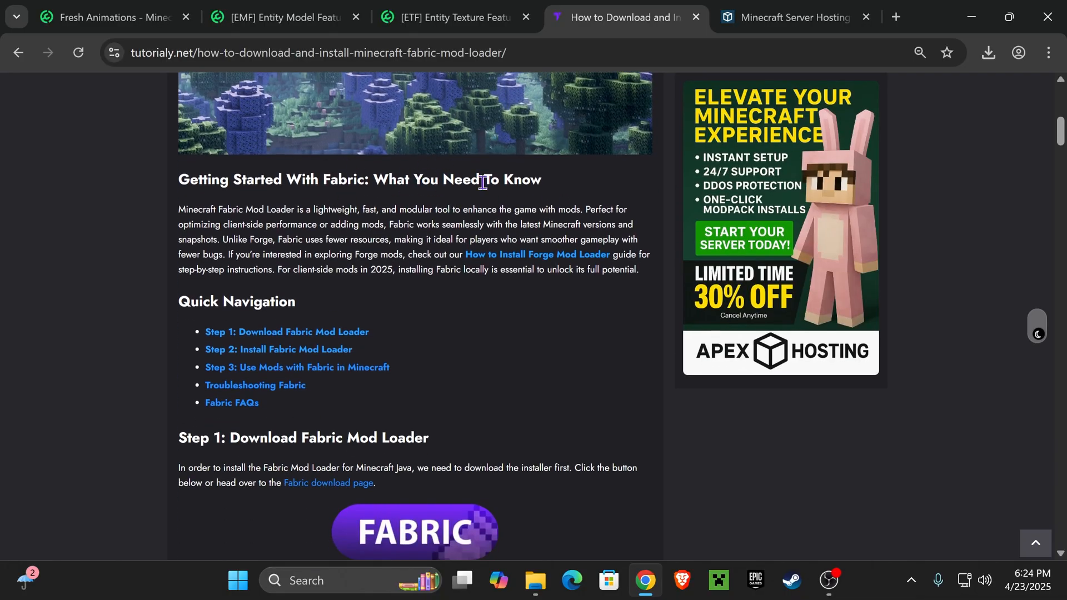
click(287, 332)
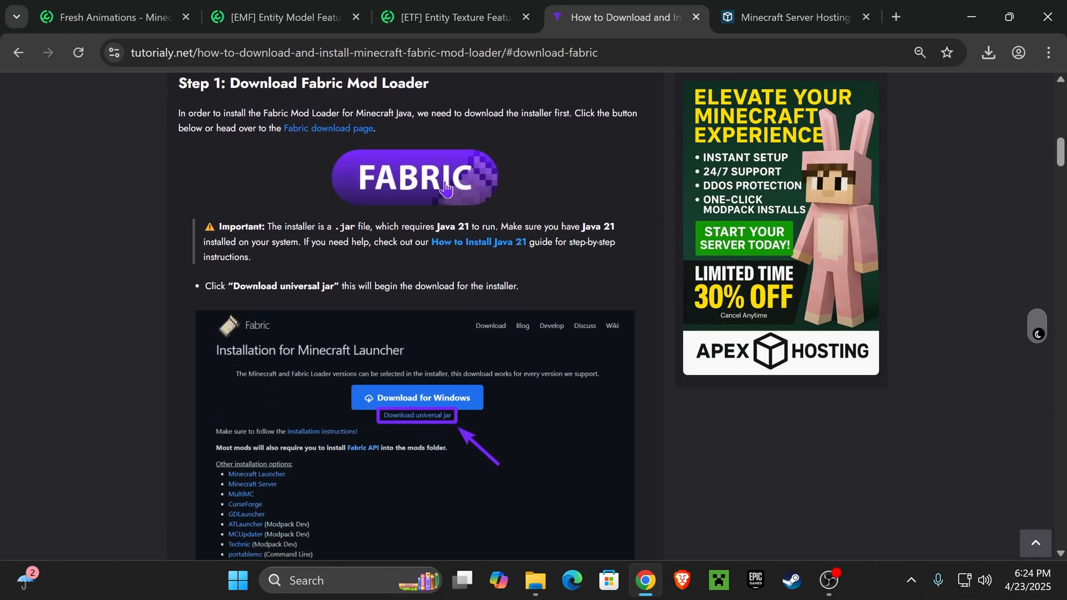
click(415, 177)
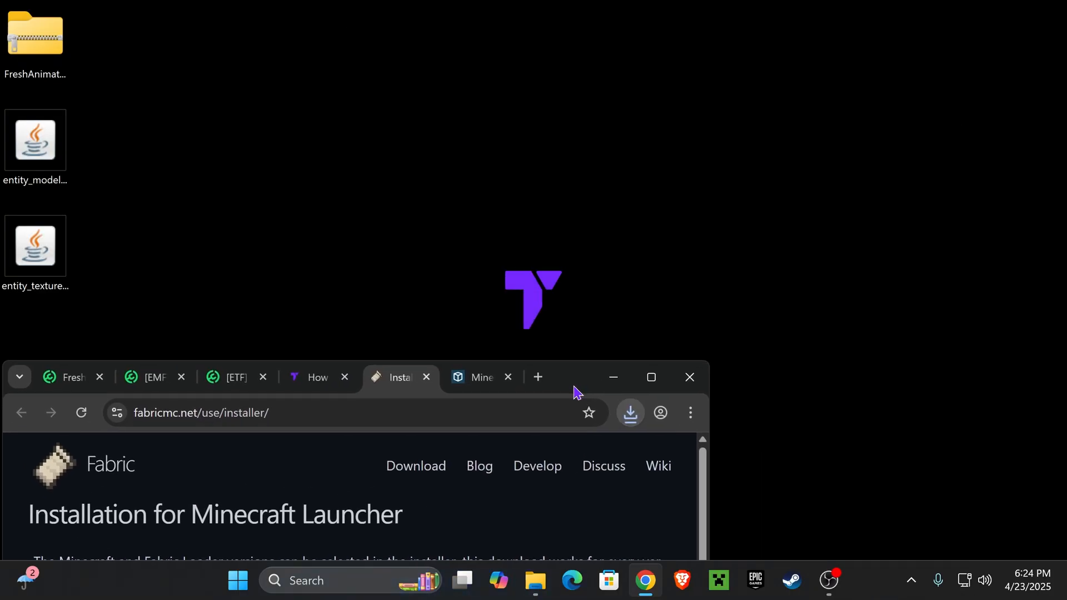
click(630, 413)
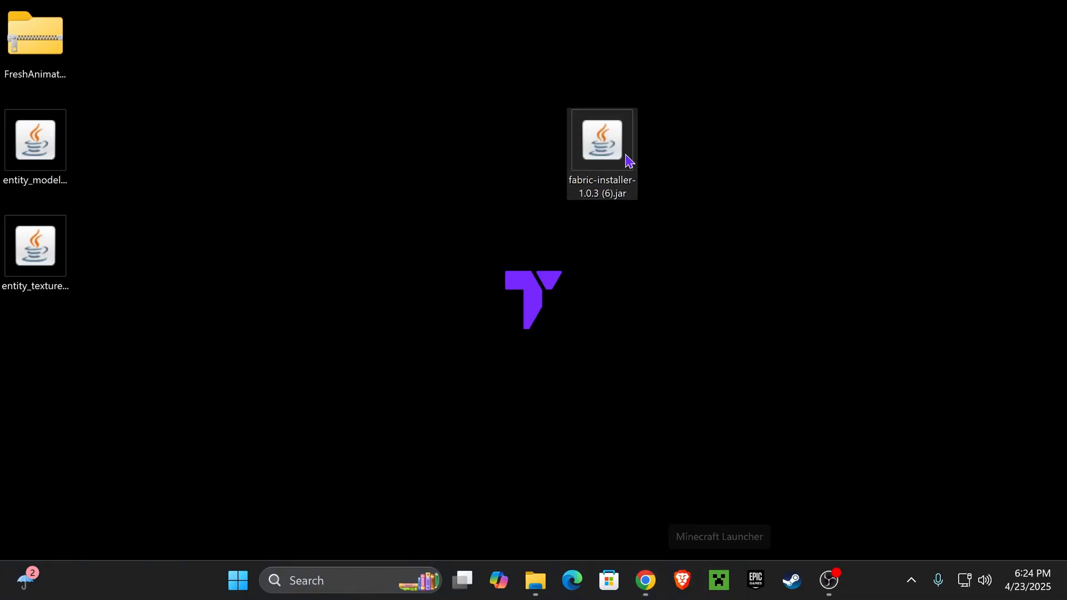
- Run the installer to add Fabric Loader 0.16.13 for Minecraft 1.21.5, then dismiss it
double_click(603, 140)
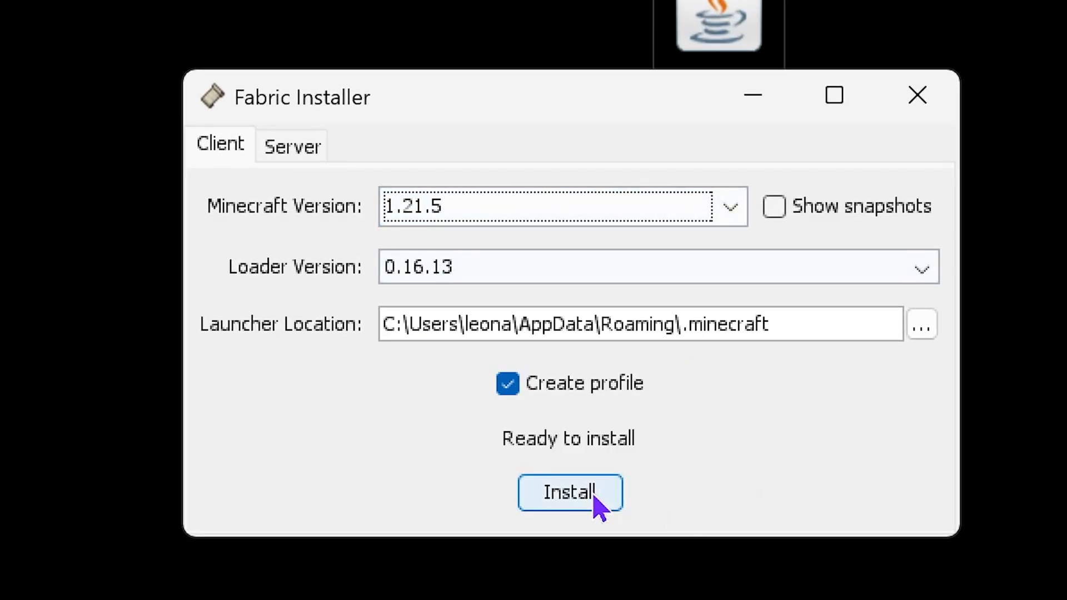
click(569, 493)
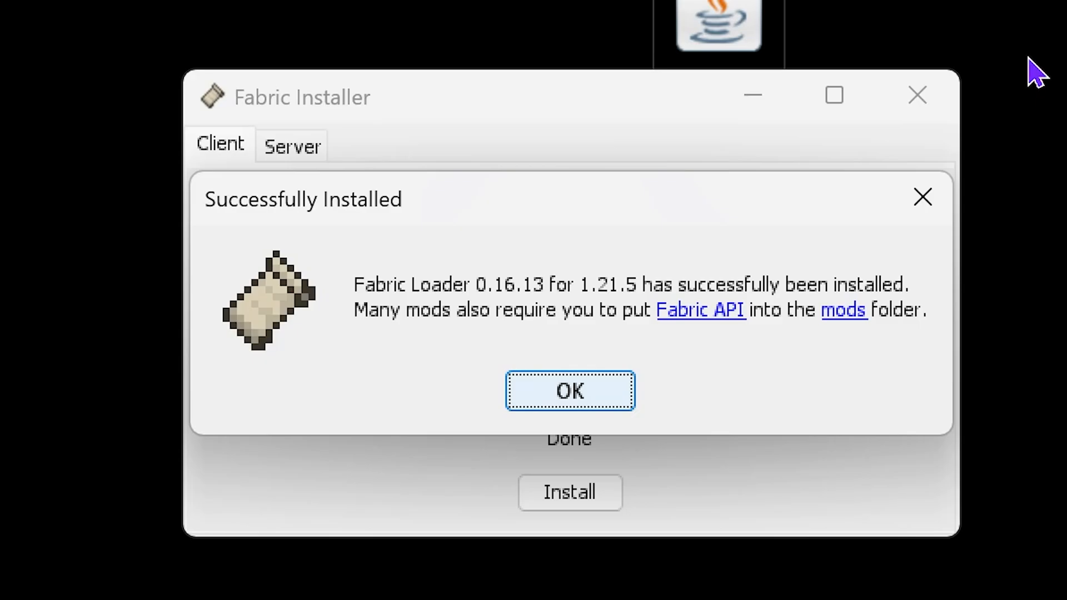
click(570, 391)
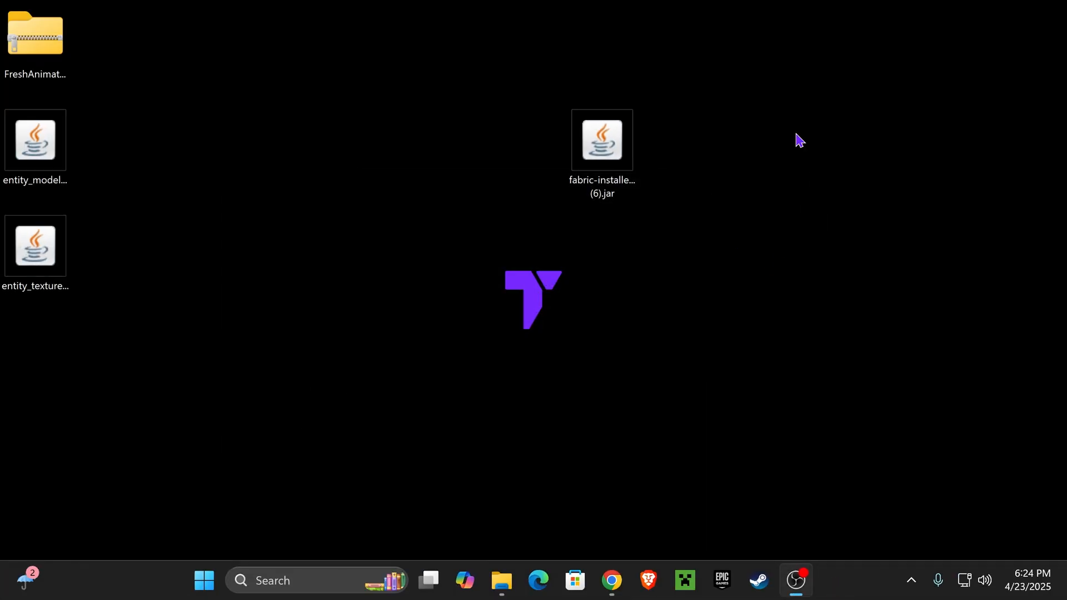
click(602, 139)
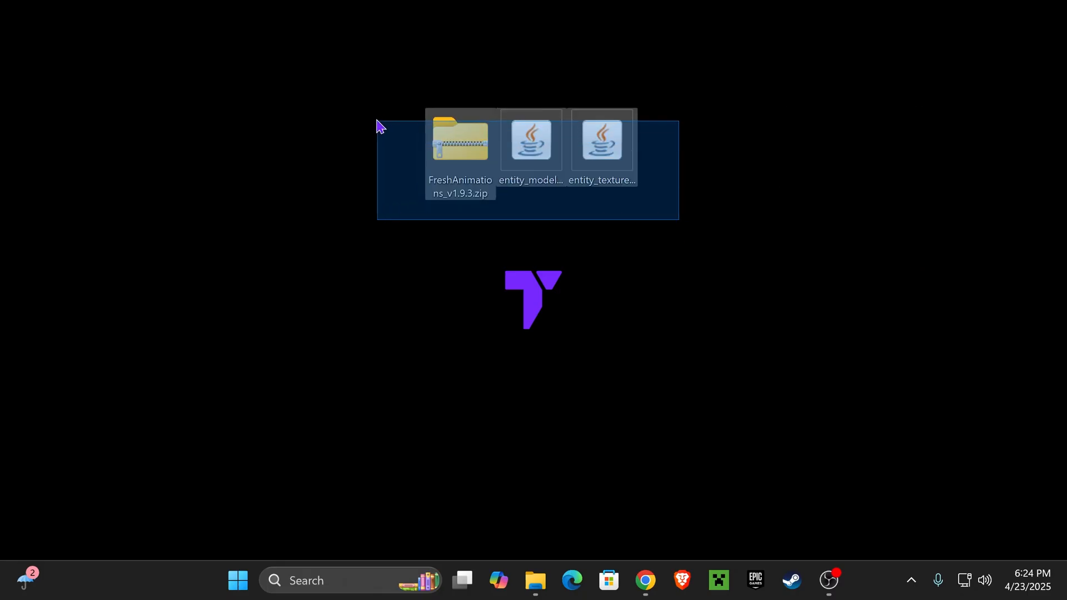
click(682, 389)
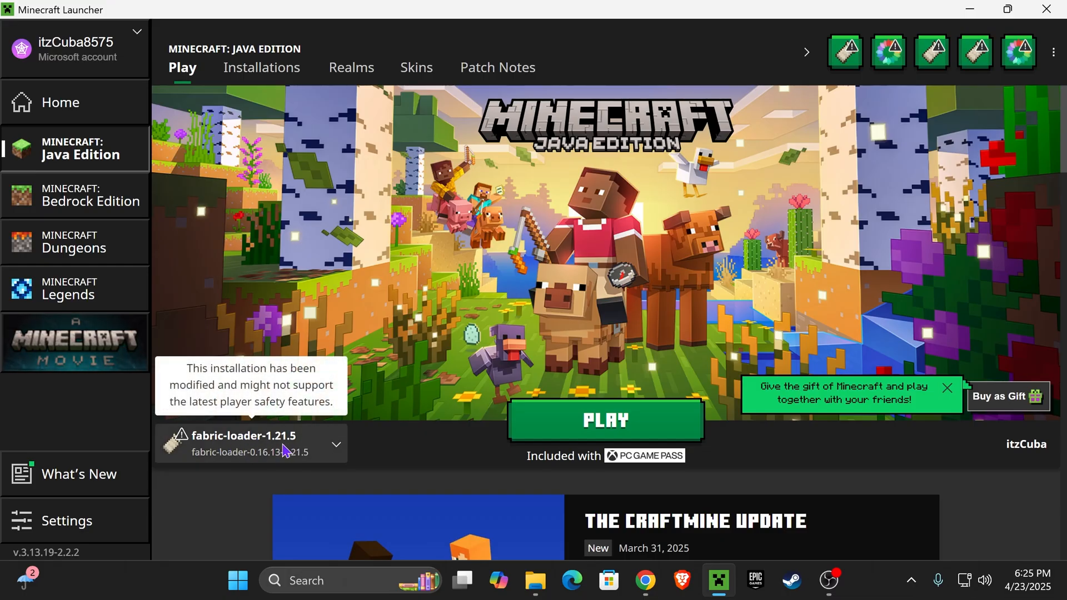
mouse_move(292, 444)
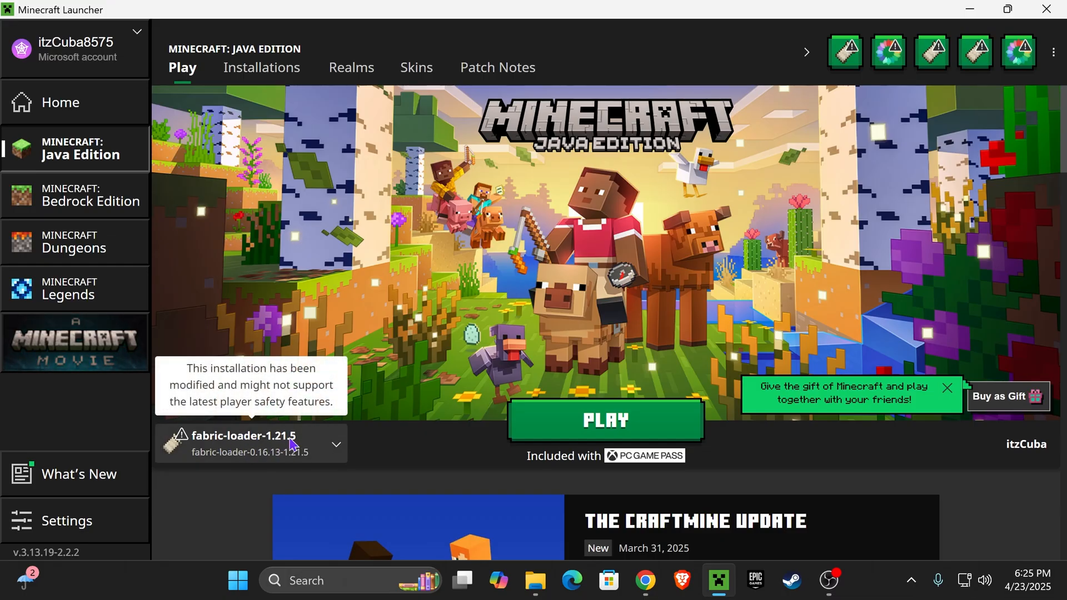
mouse_move(394, 313)
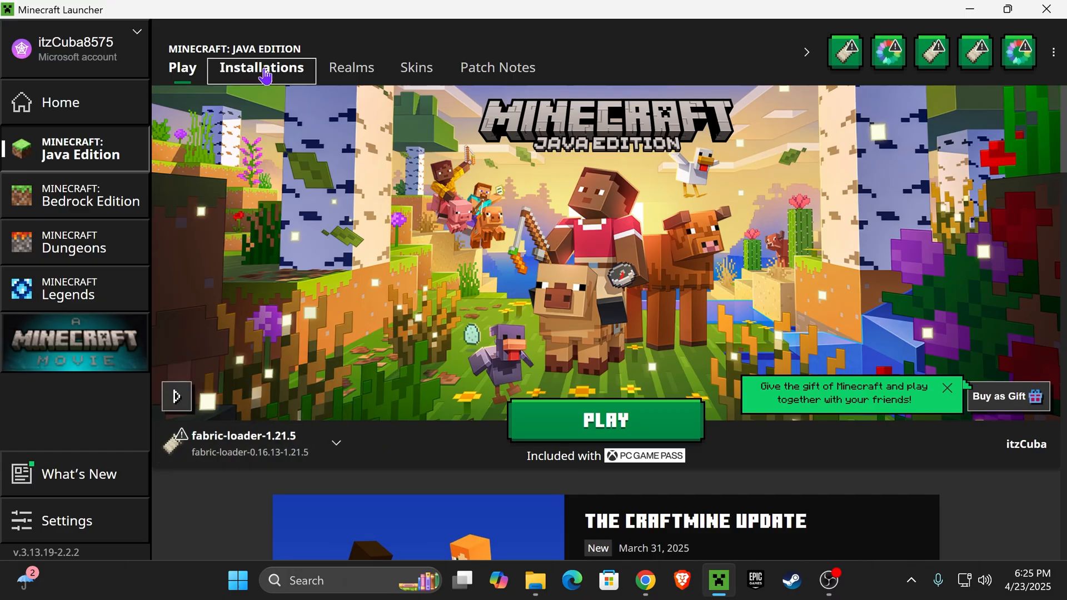
- Show modded profiles in the Launcher's Installations list to reveal fabric-loader-1.21.5
click(262, 67)
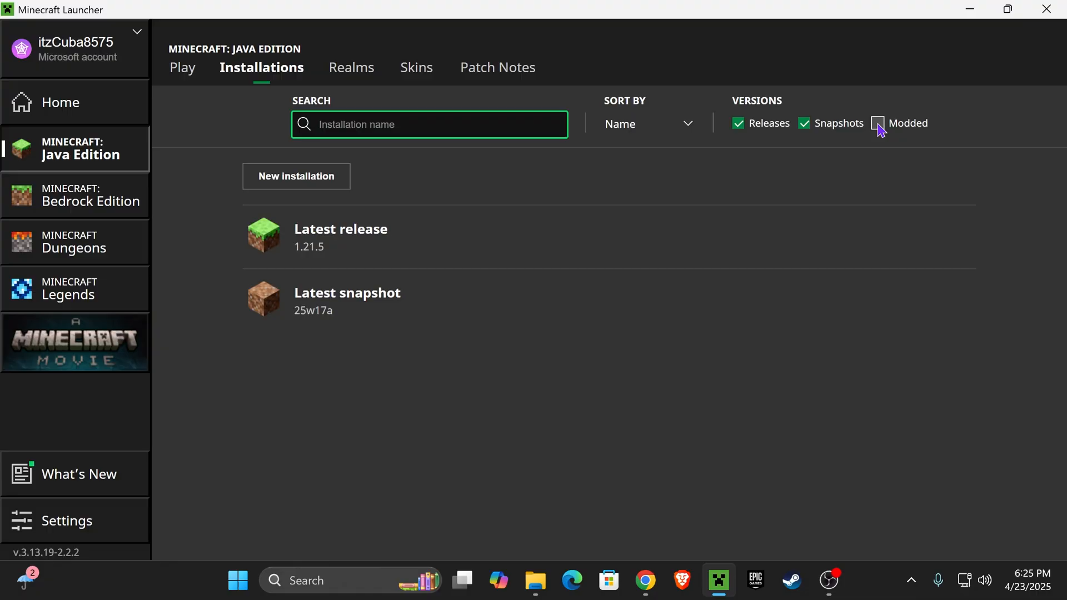
click(878, 123)
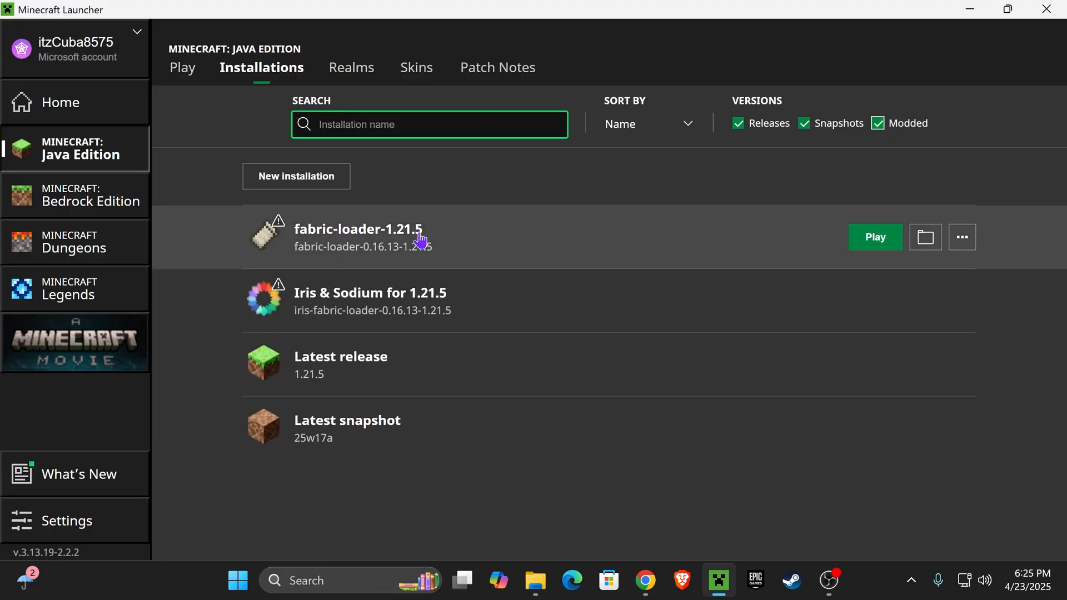
mouse_move(513, 233)
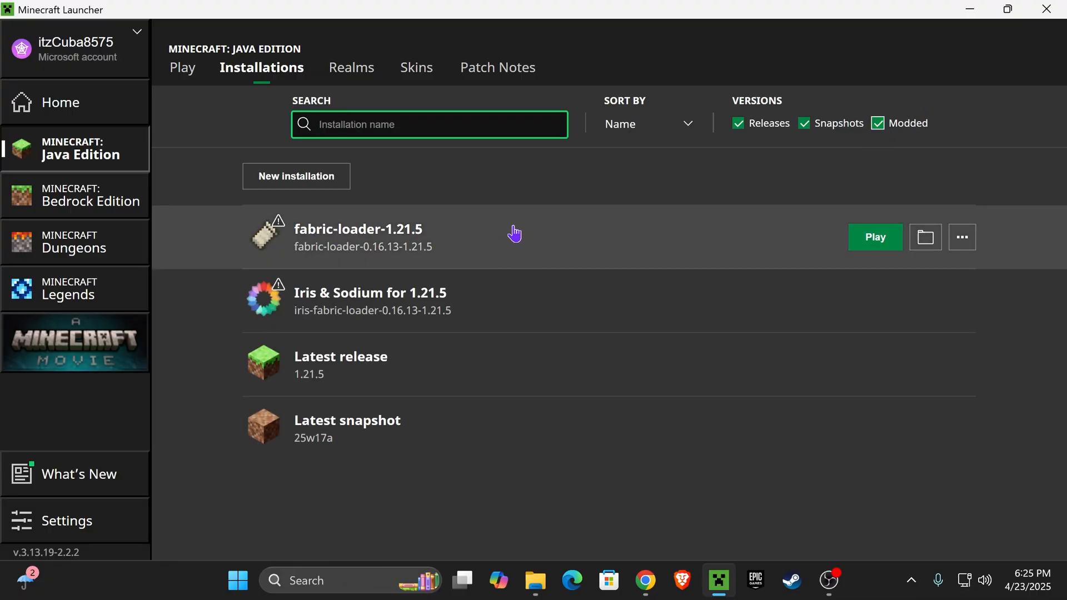
mouse_move(925, 237)
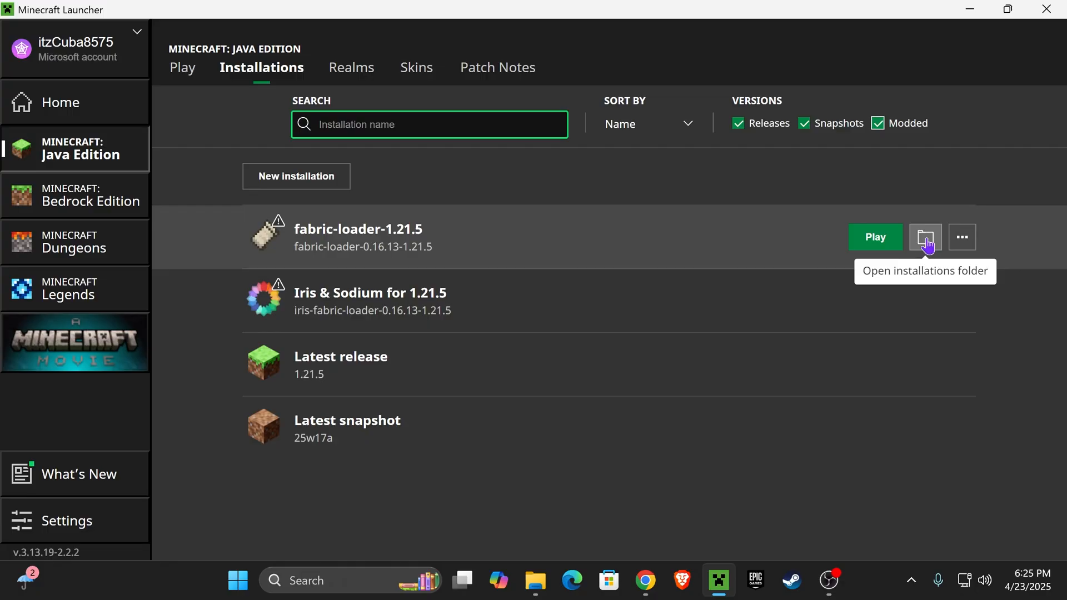
- Open the Fabric installation's mods folder and drop the EMF and ETF jars in
click(925, 238)
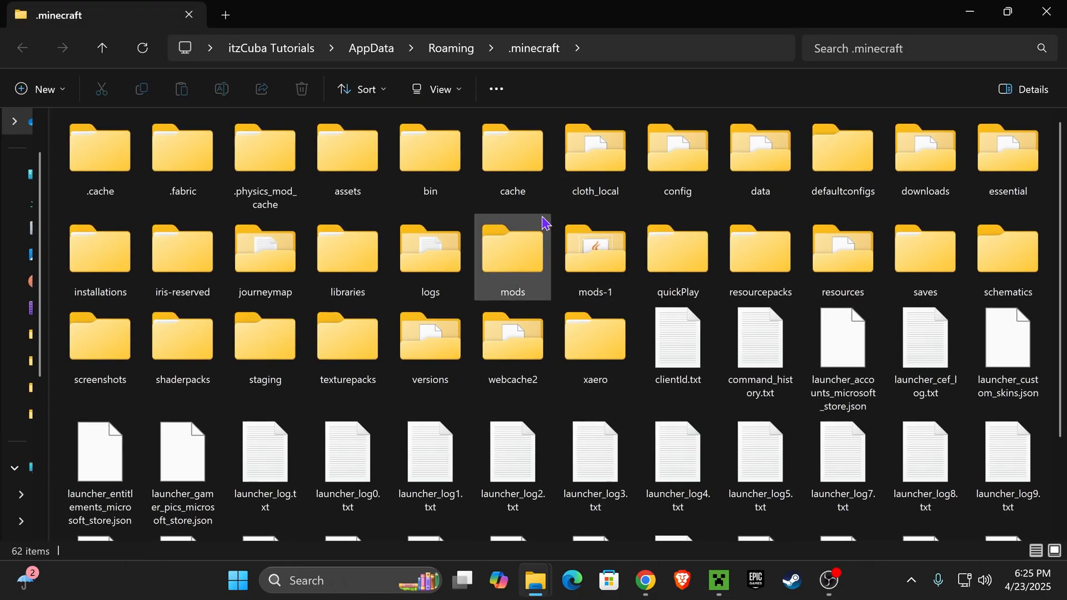
click(512, 257)
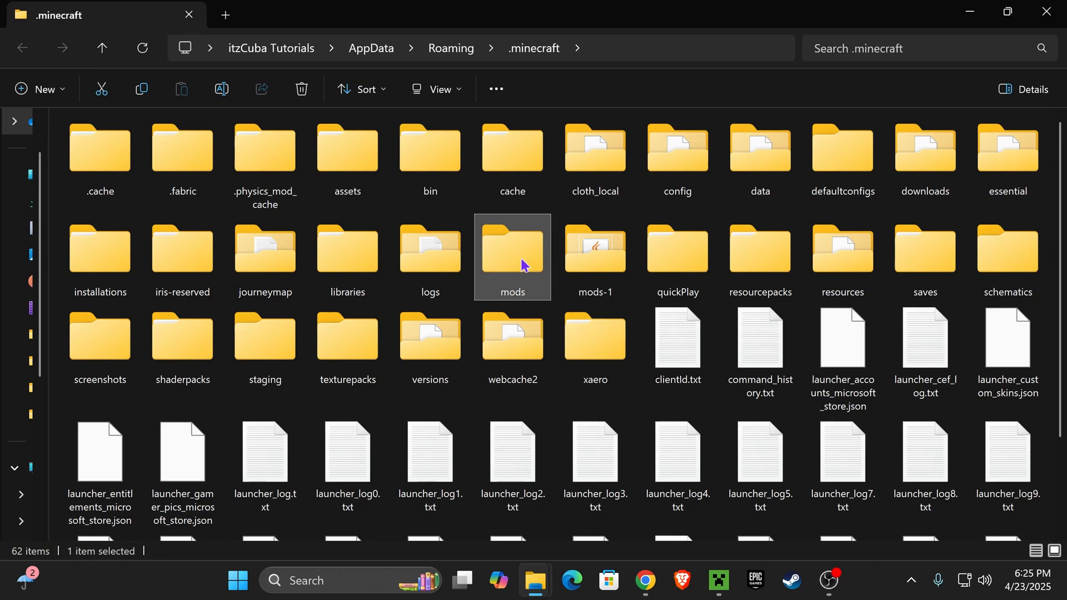
mouse_move(515, 251)
text(mods)
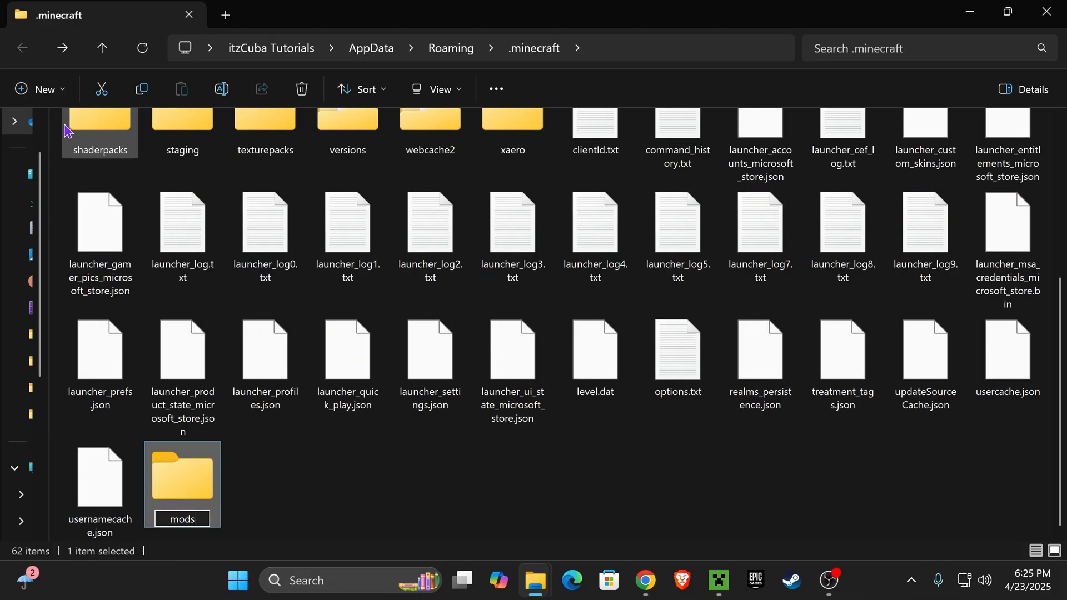
double_click(182, 476)
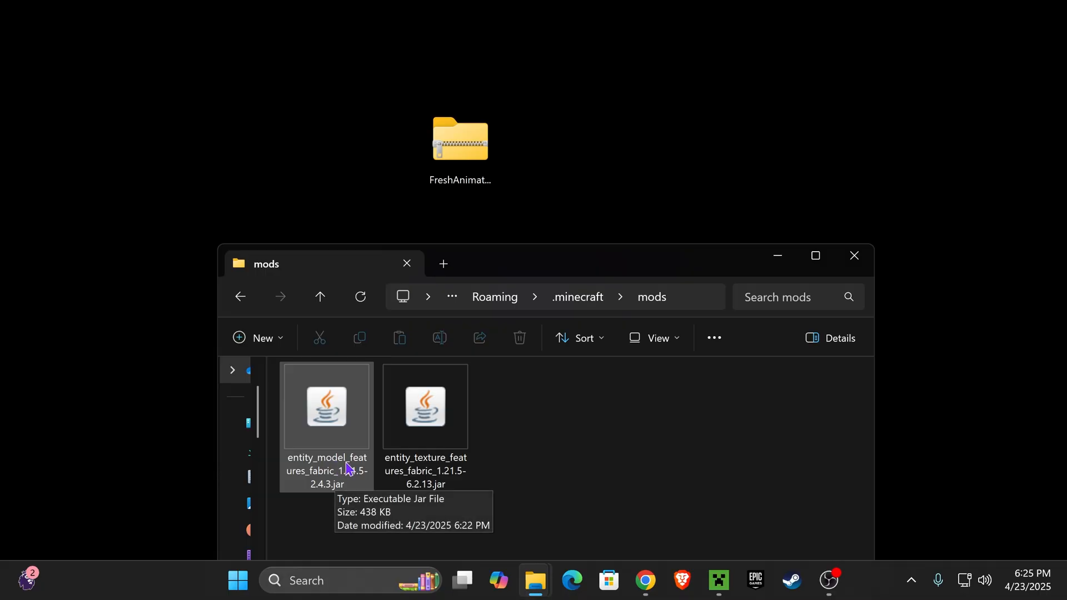
drag(544, 263, 619, 112)
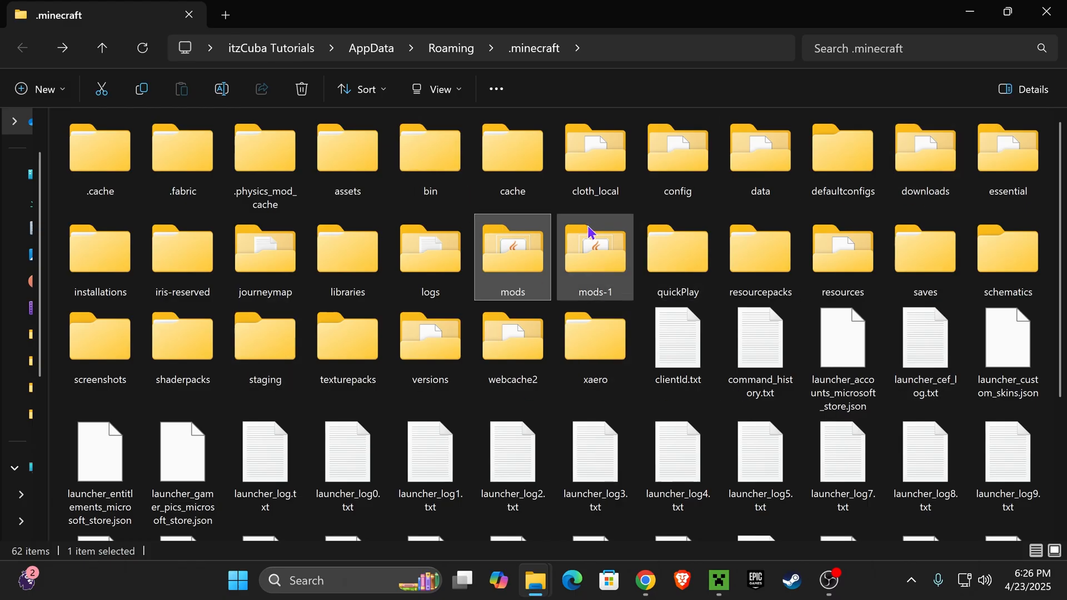
- Add the Fresh Animations 1.9.3 zip to resourcepacks and play fabric-loader-1.21.5
click(760, 256)
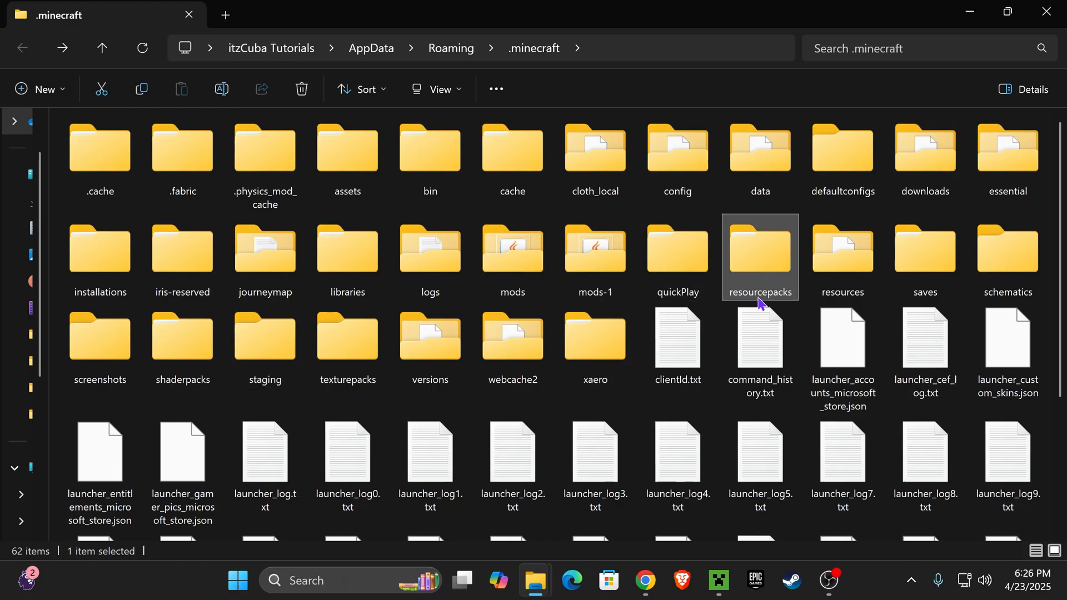
mouse_move(776, 273)
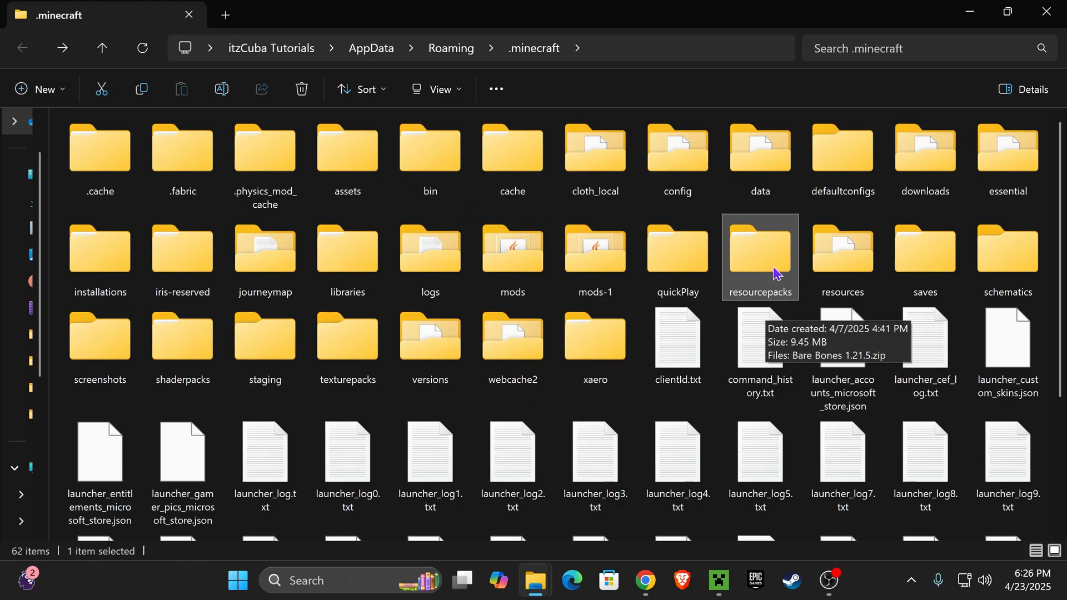
mouse_move(779, 262)
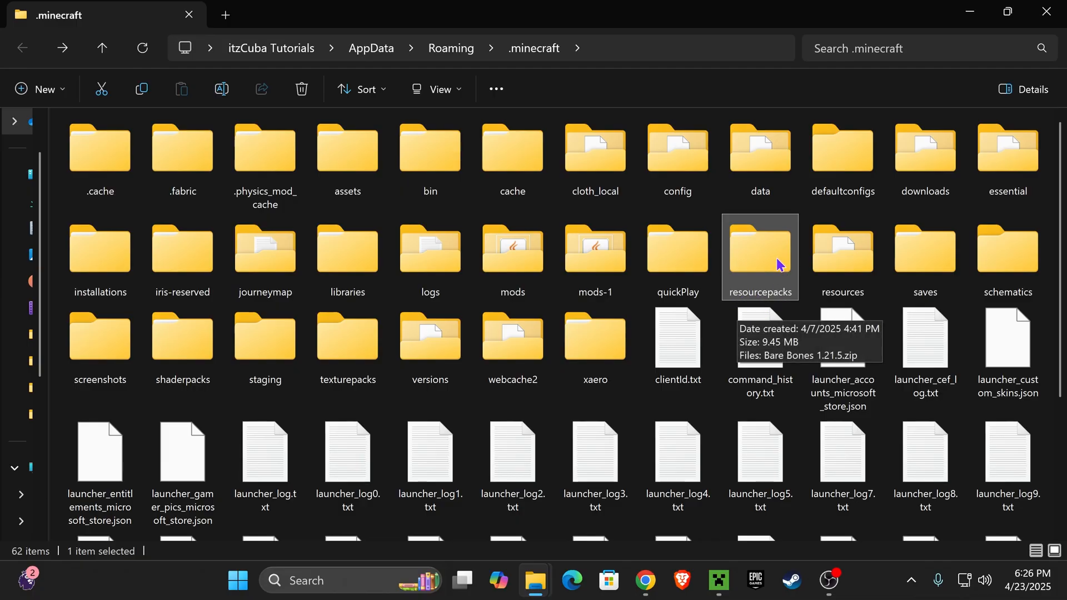
double_click(760, 252)
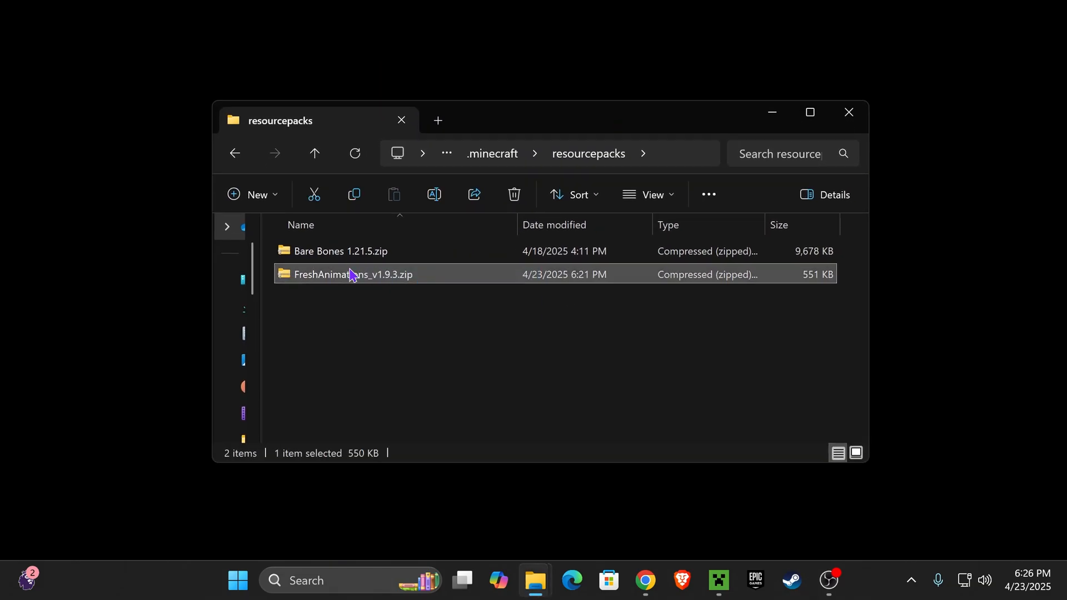
mouse_move(862, 120)
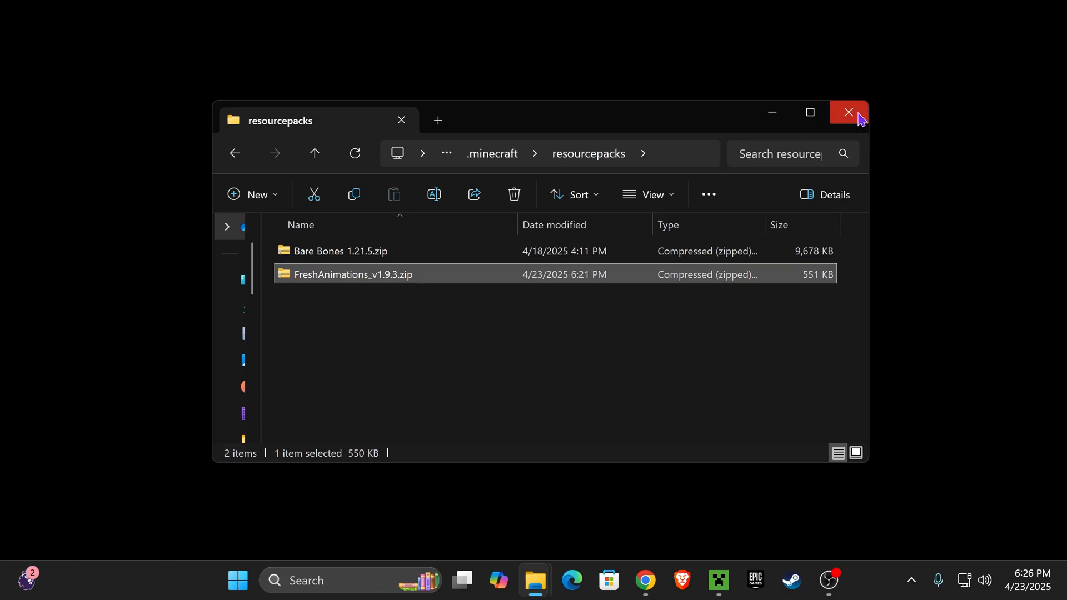
click(849, 112)
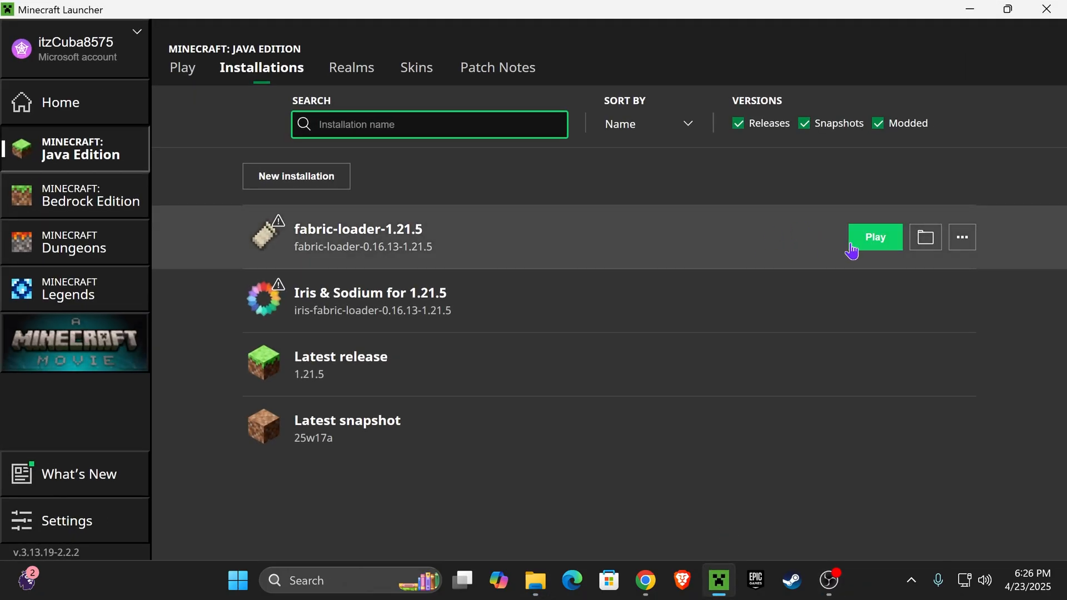
click(875, 237)
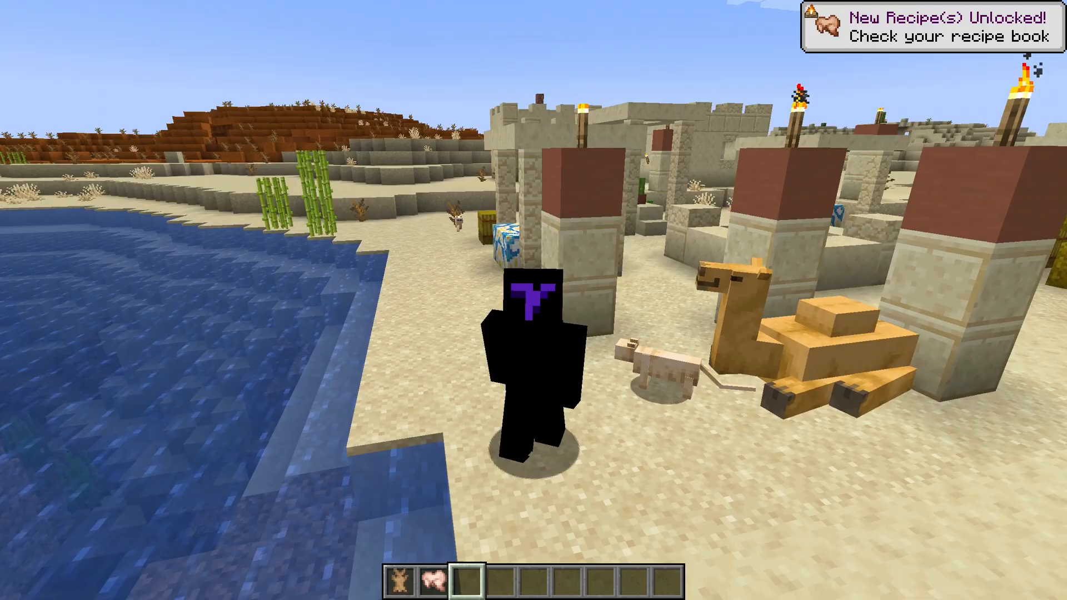